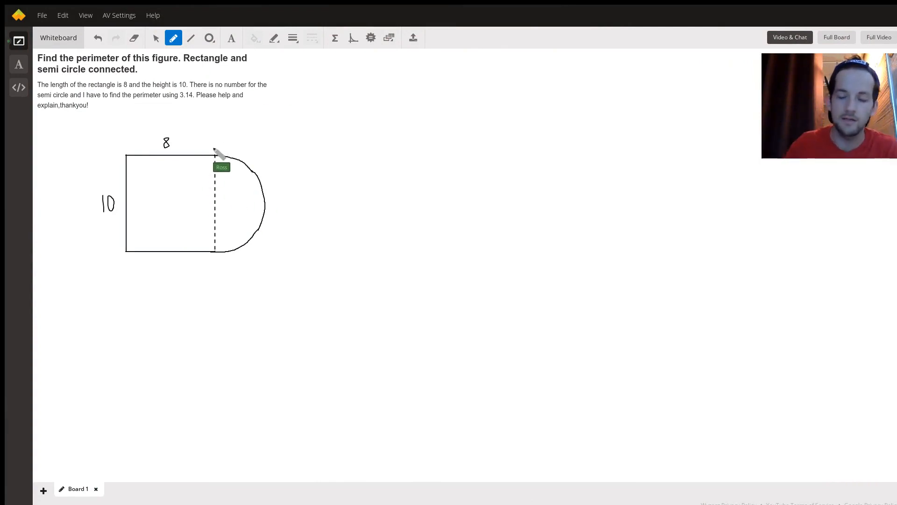
mouse_move(88, 108)
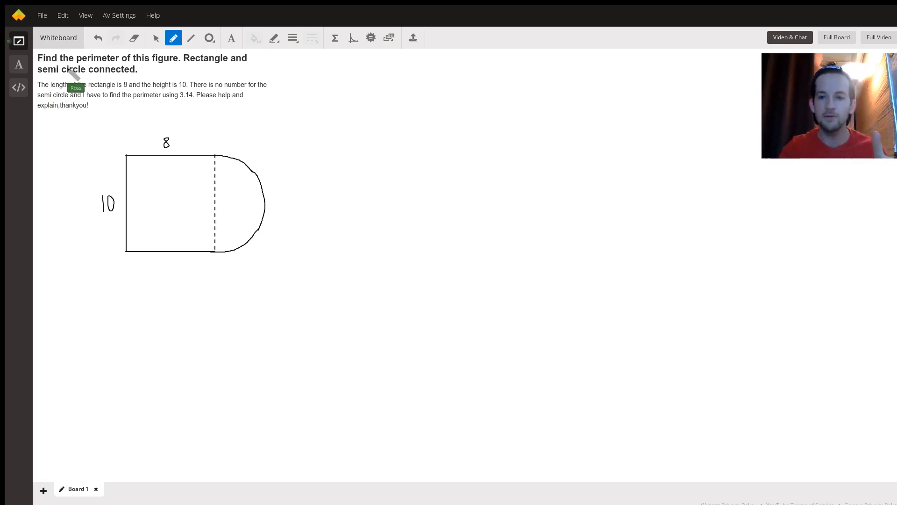
mouse_move(194, 176)
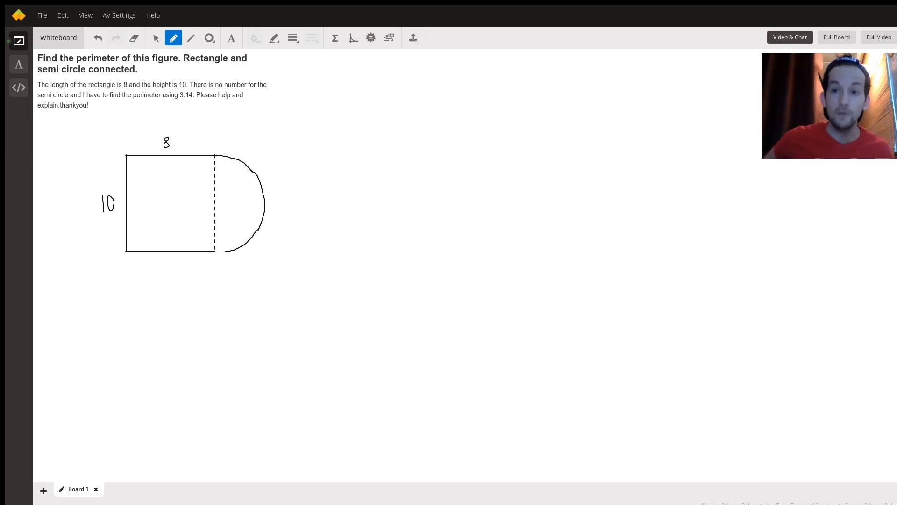
mouse_move(226, 157)
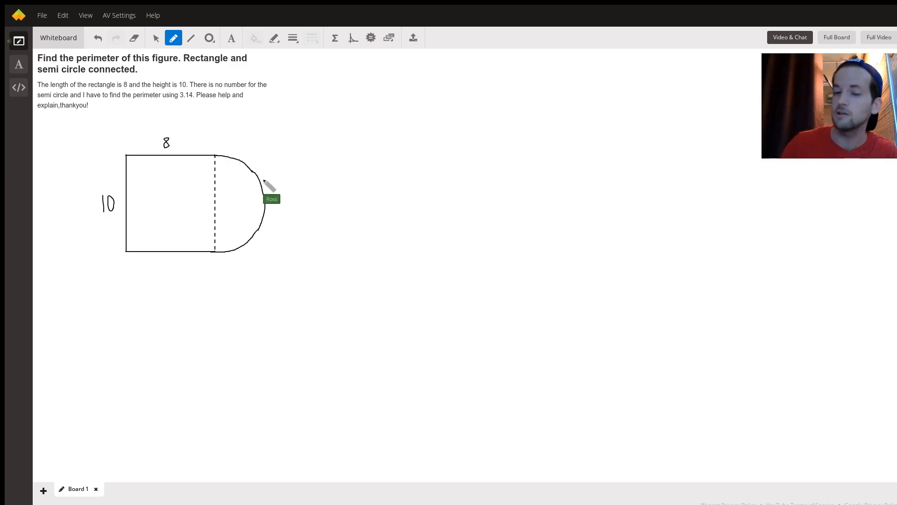
mouse_move(200, 120)
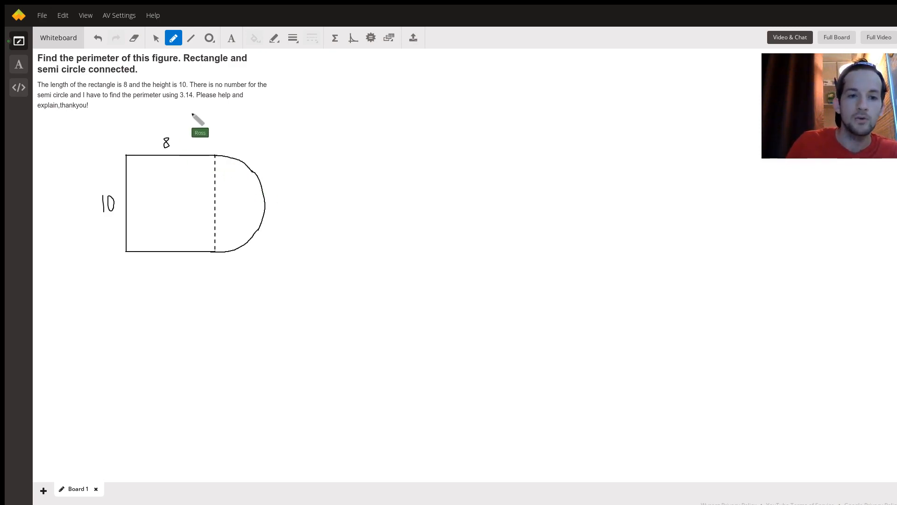
mouse_move(231, 135)
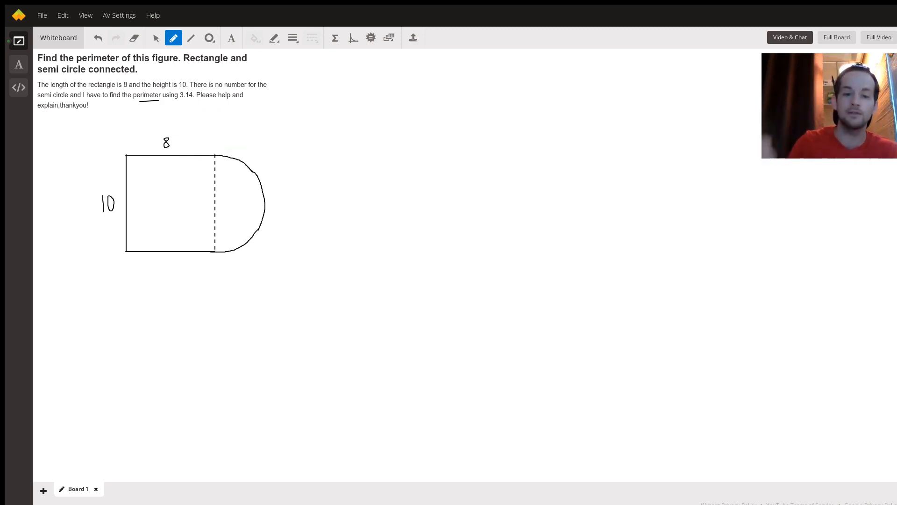
mouse_move(260, 57)
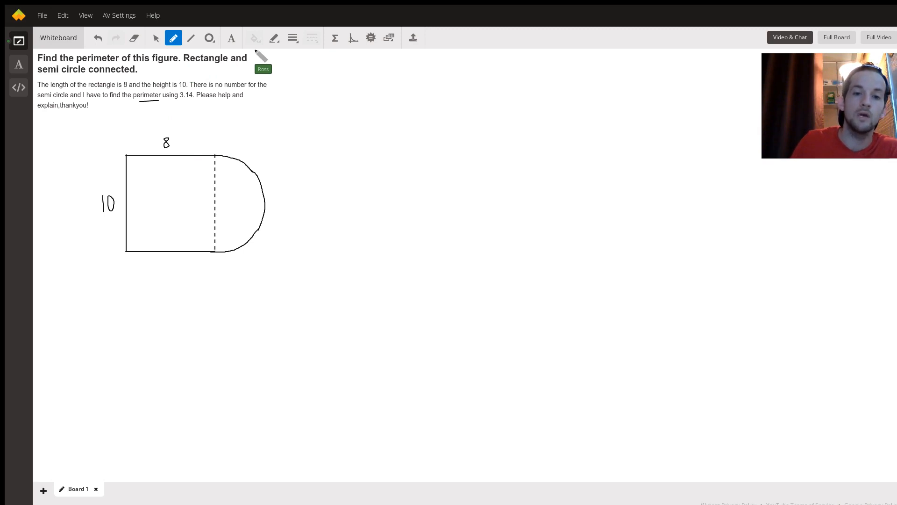
mouse_move(138, 166)
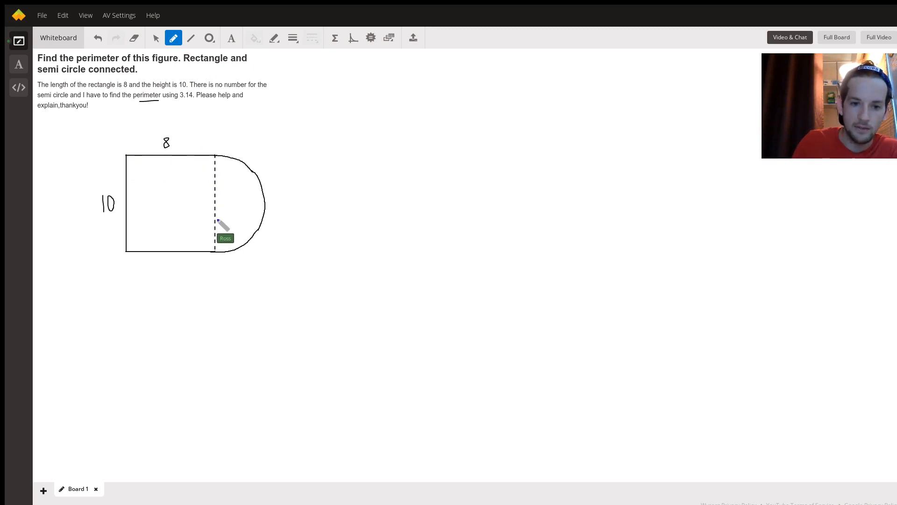
mouse_move(131, 162)
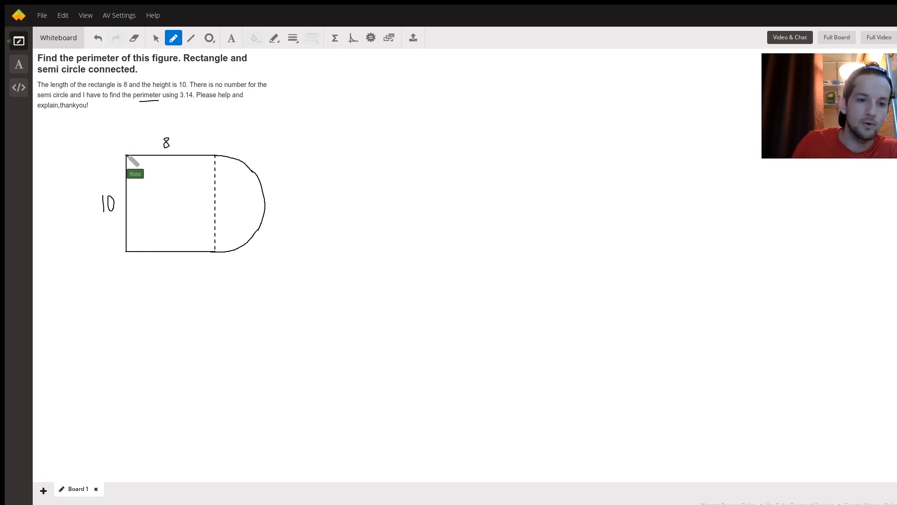
mouse_move(228, 167)
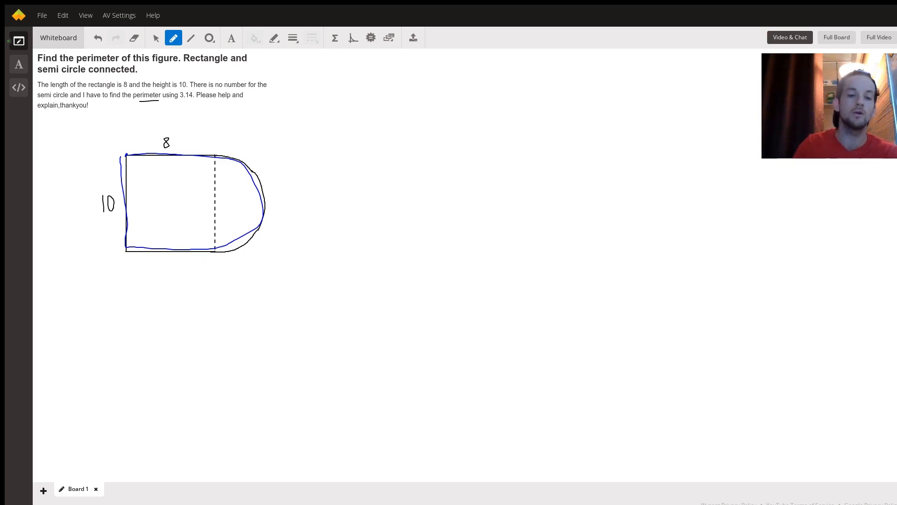
mouse_move(188, 151)
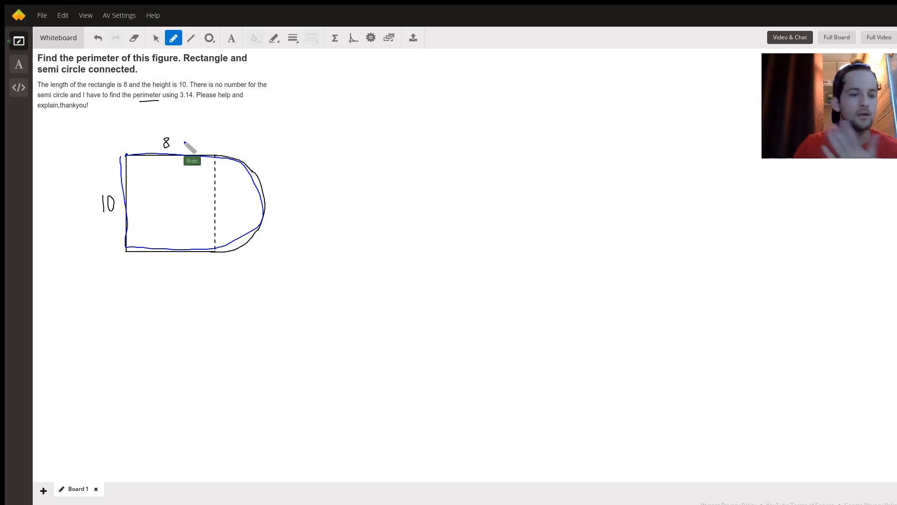
mouse_move(189, 62)
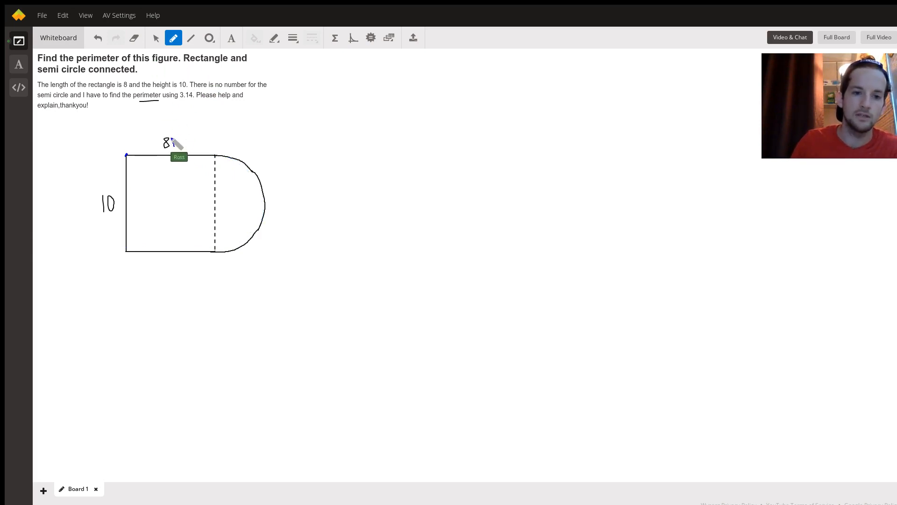
- Write the unit 'in' after the 8 labelling the top side
left_click_drag(175, 142, 183, 143)
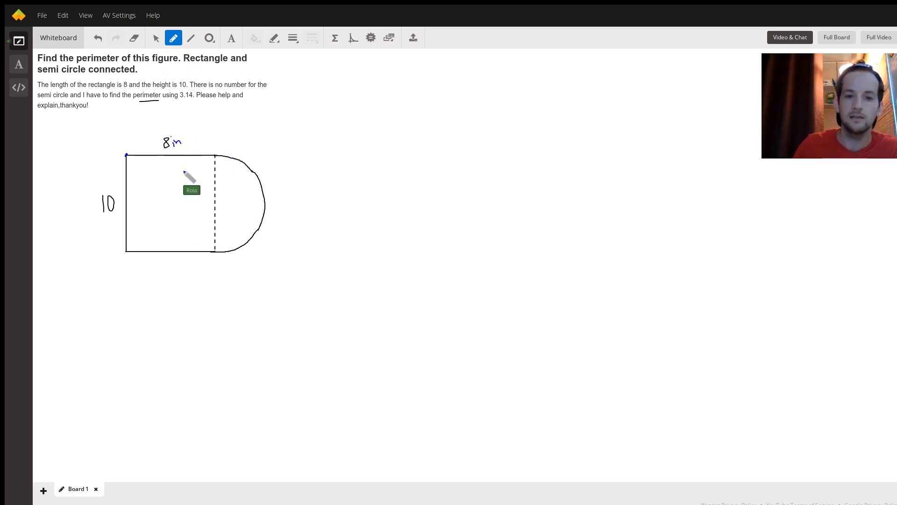
mouse_move(218, 163)
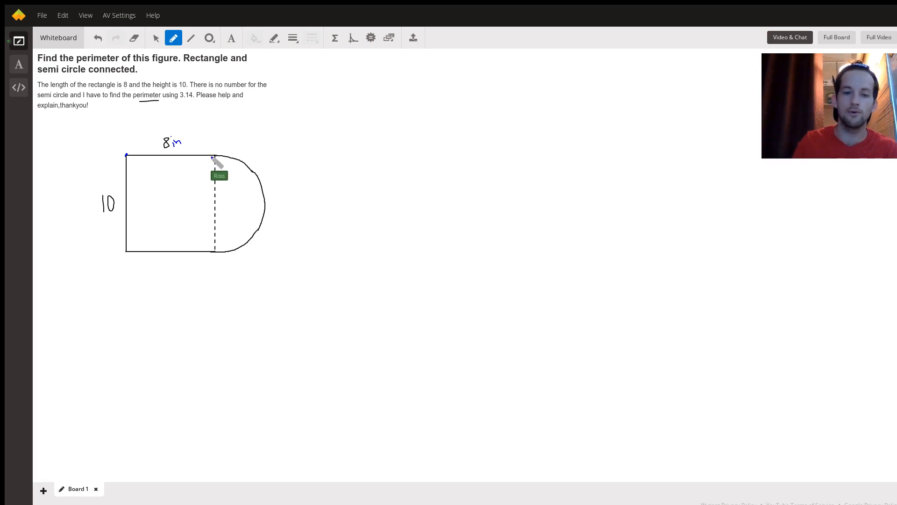
mouse_move(219, 203)
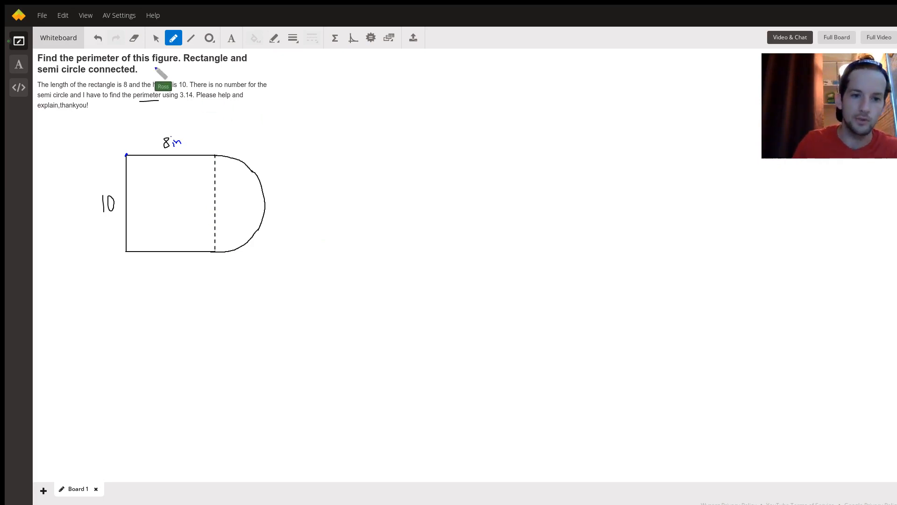
mouse_move(177, 169)
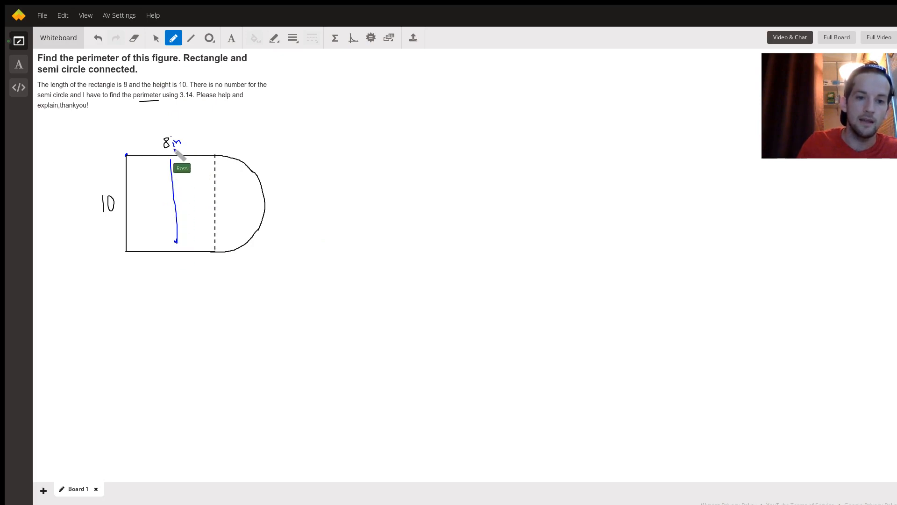
mouse_move(173, 269)
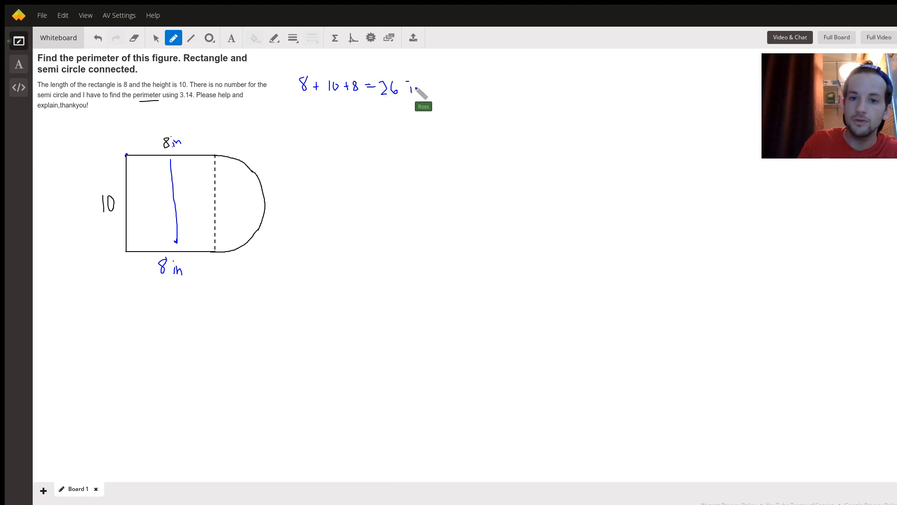
mouse_move(183, 166)
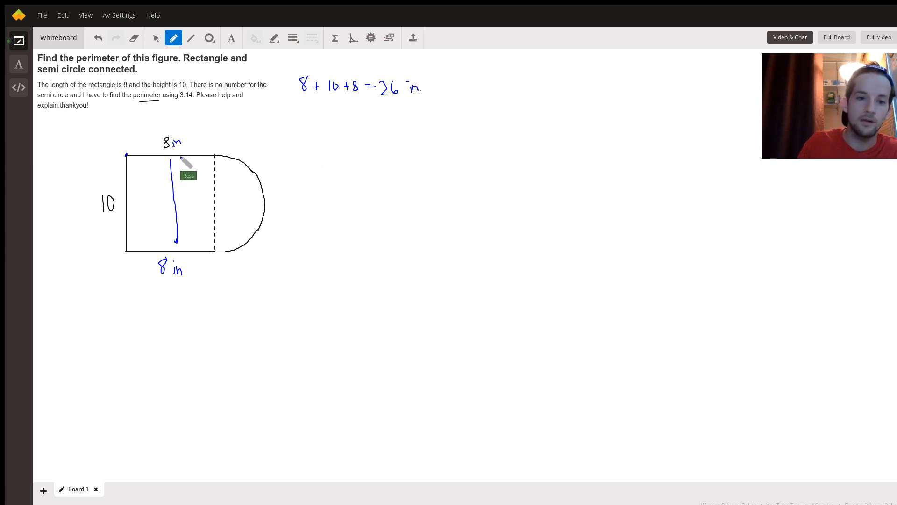
mouse_move(219, 200)
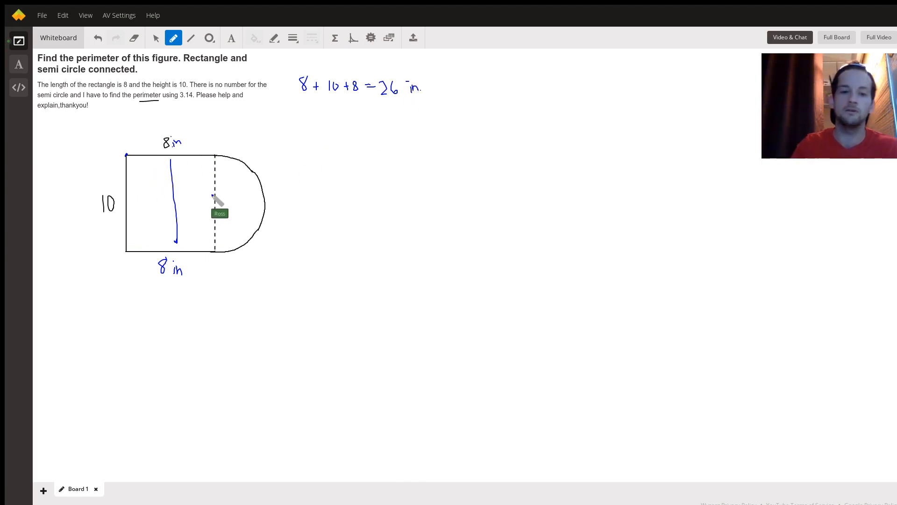
mouse_move(245, 167)
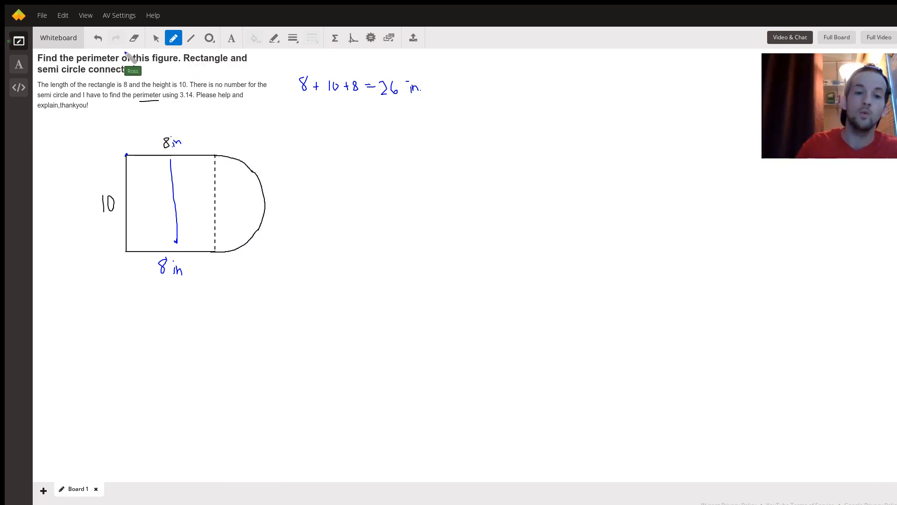
mouse_move(294, 138)
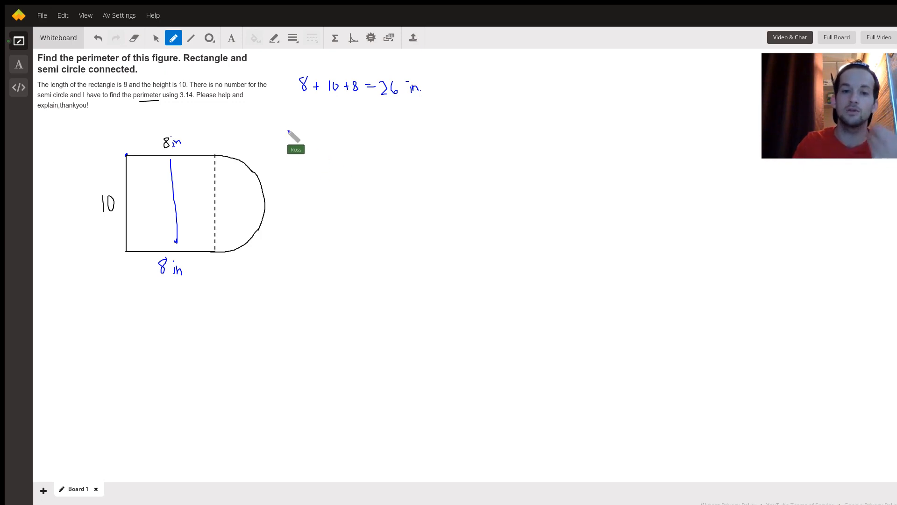
mouse_move(226, 57)
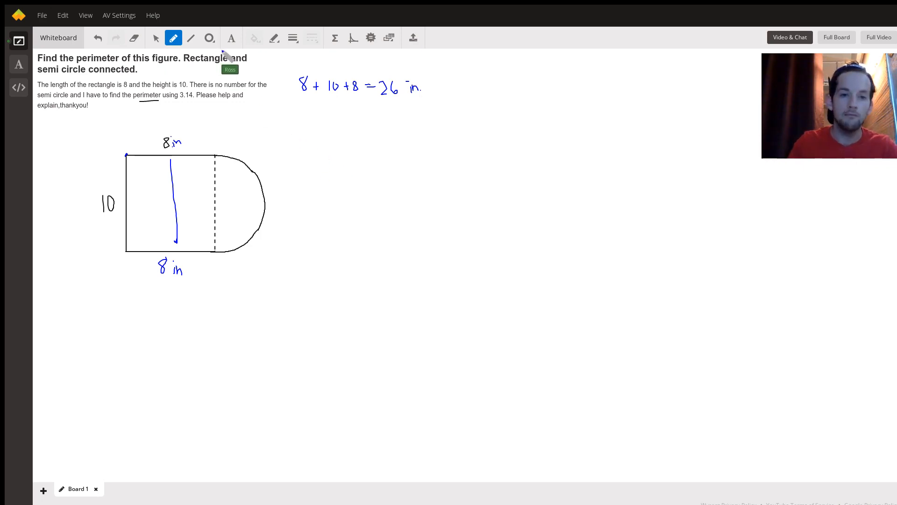
mouse_move(420, 121)
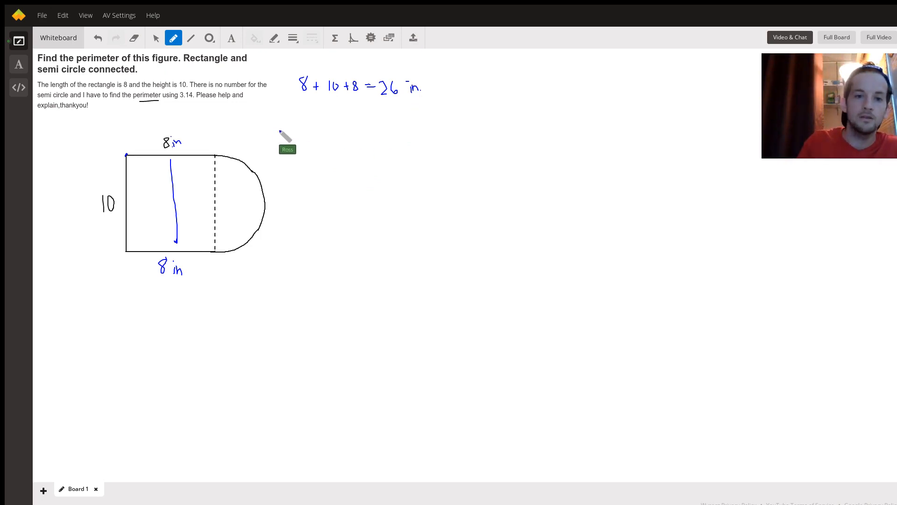
- Handwrite C = π·d and C = 2·π·r beside the figure
left_click_drag(263, 121, 255, 135)
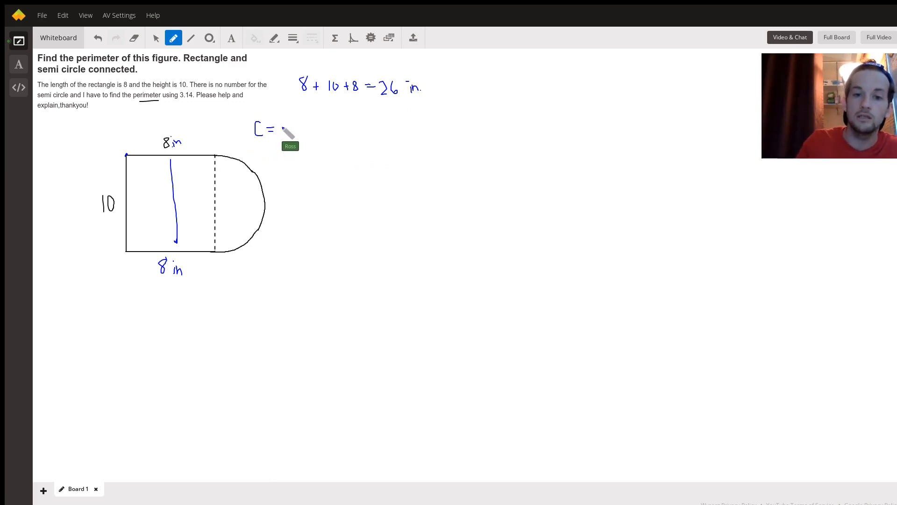
left_click_drag(280, 129, 293, 130)
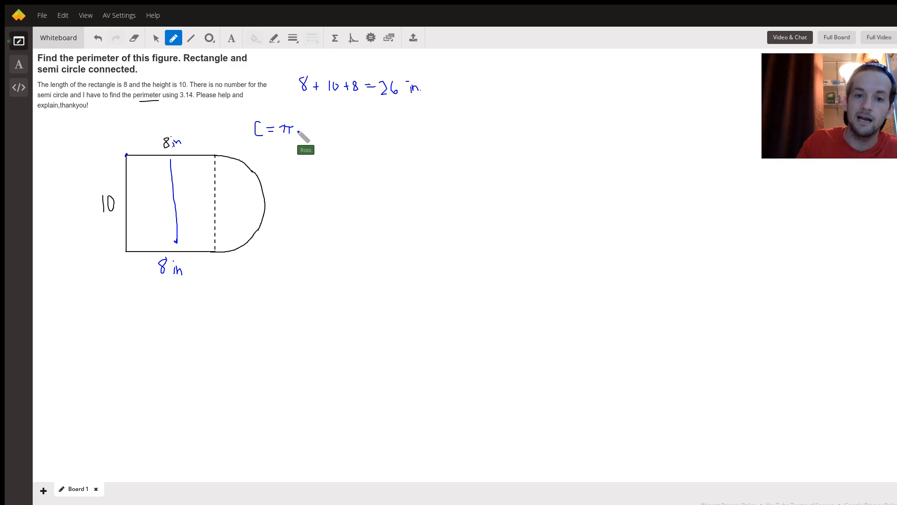
left_click_drag(294, 129, 311, 129)
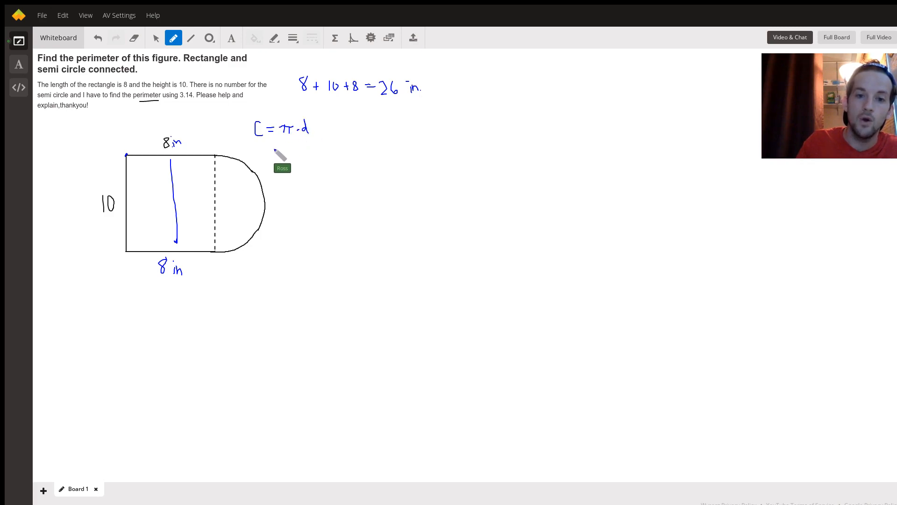
left_click_drag(261, 151, 280, 154)
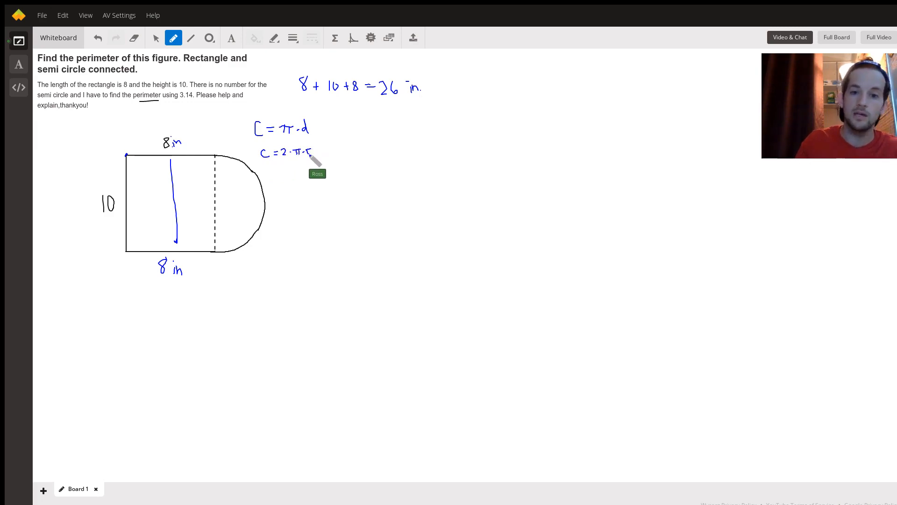
mouse_move(309, 207)
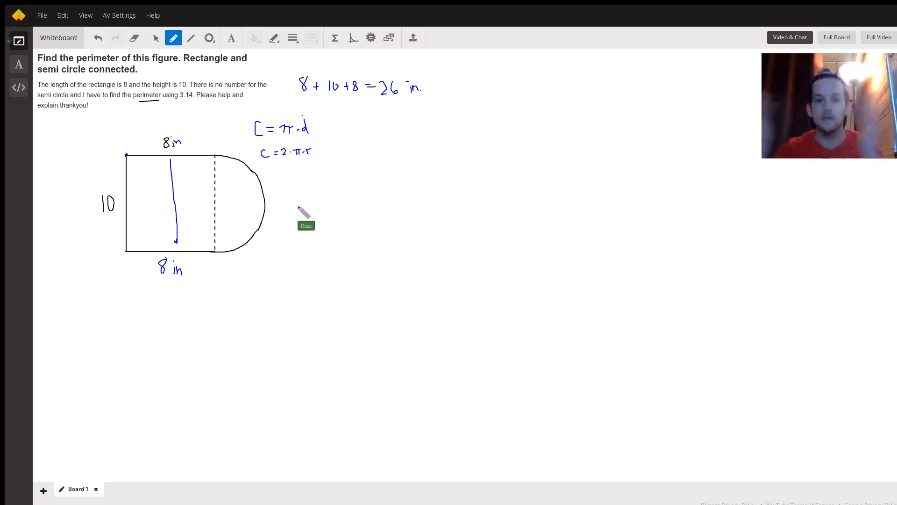
mouse_move(303, 212)
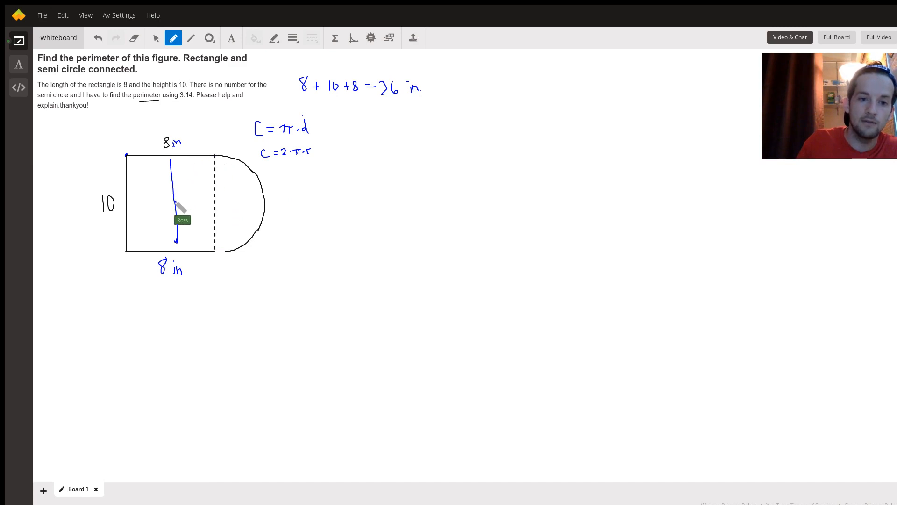
- Sketch a full blue circle completing the semicircle end of the figure
left_click_drag(178, 160, 172, 241)
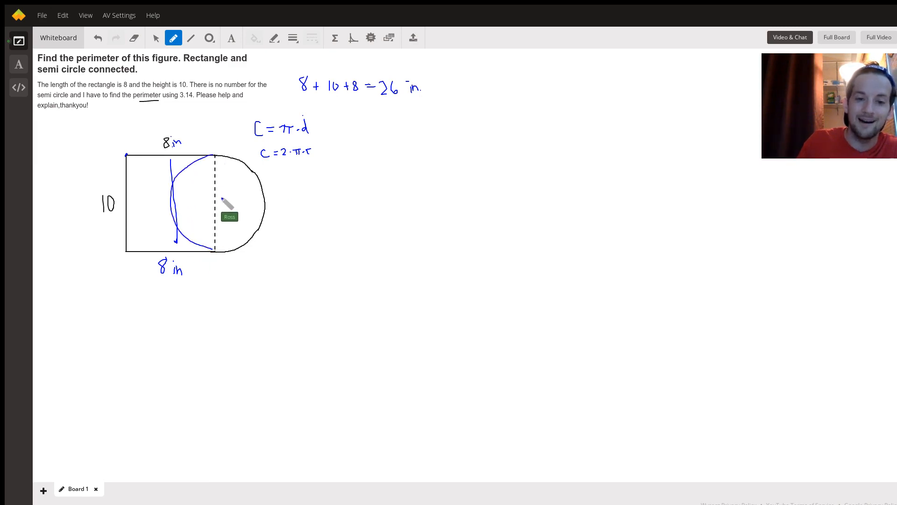
mouse_move(225, 237)
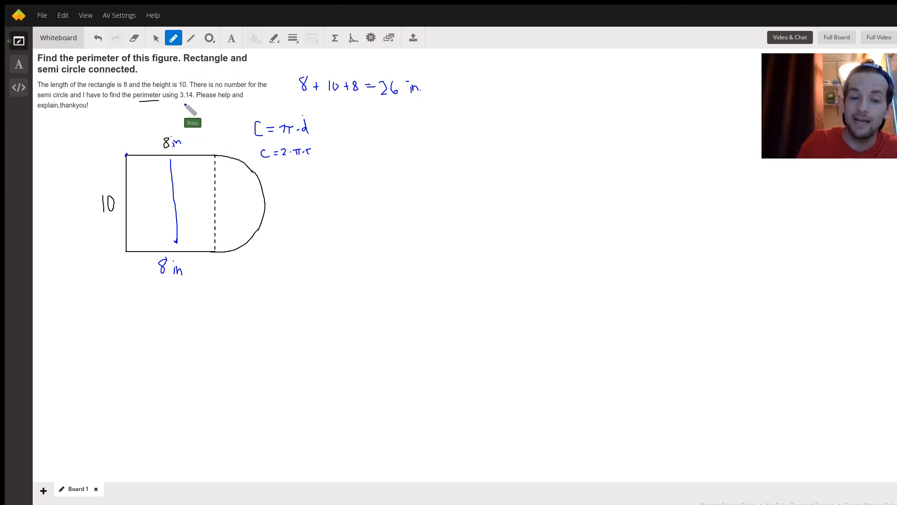
mouse_move(209, 224)
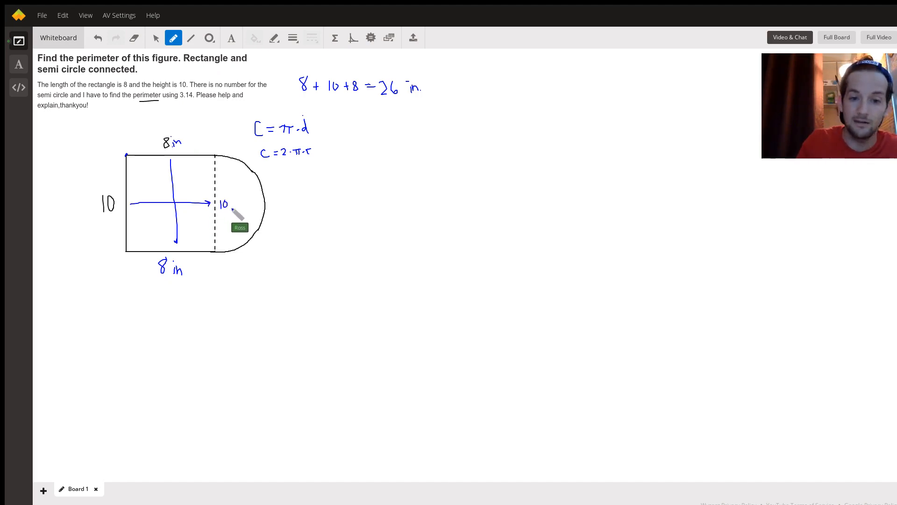
mouse_move(303, 137)
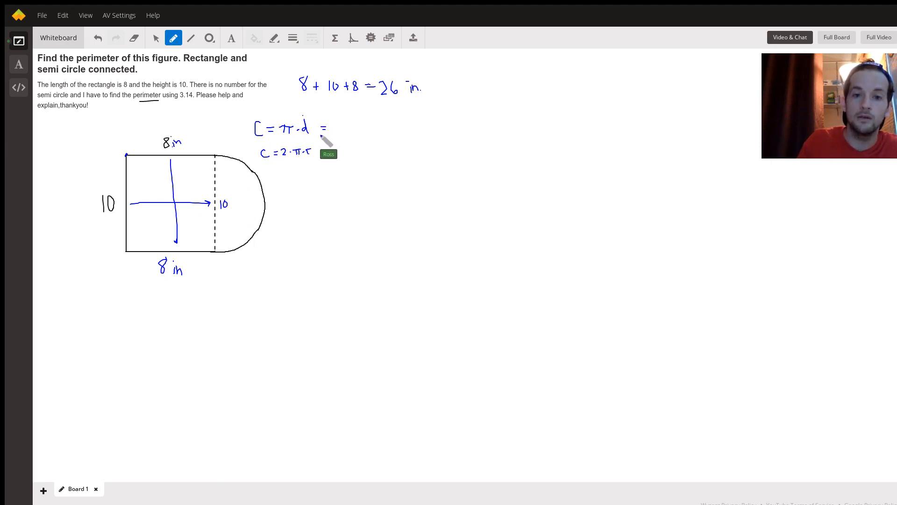
mouse_move(348, 142)
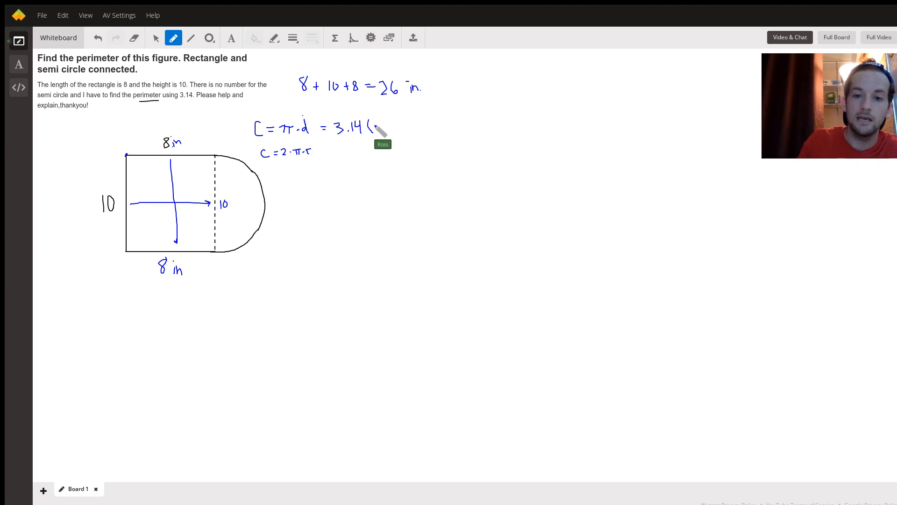
- Extend the formula line with = 3.14(10) = 31.4 in
left_click_drag(374, 127, 392, 127)
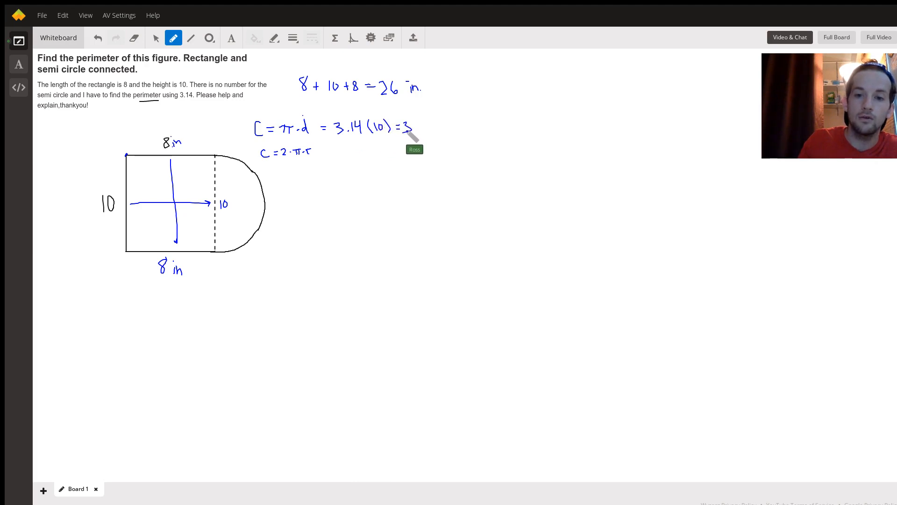
left_click_drag(409, 126, 426, 126)
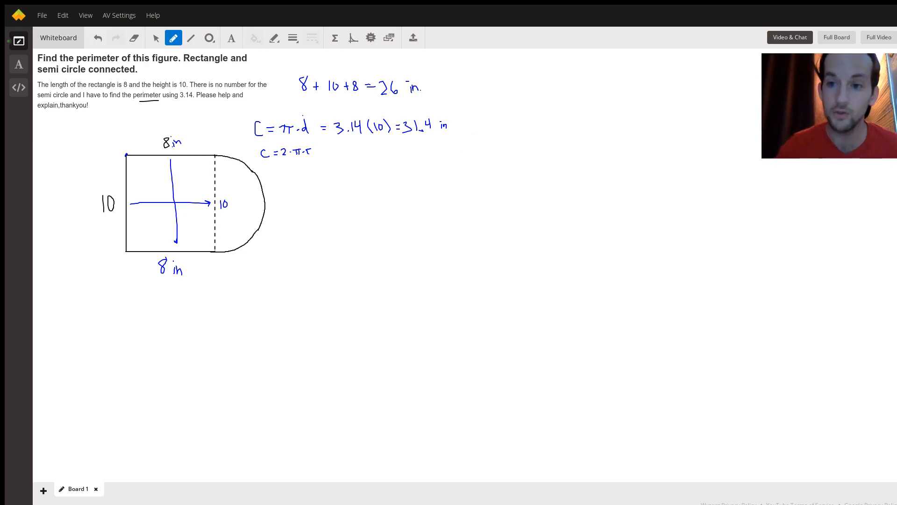
mouse_move(463, 134)
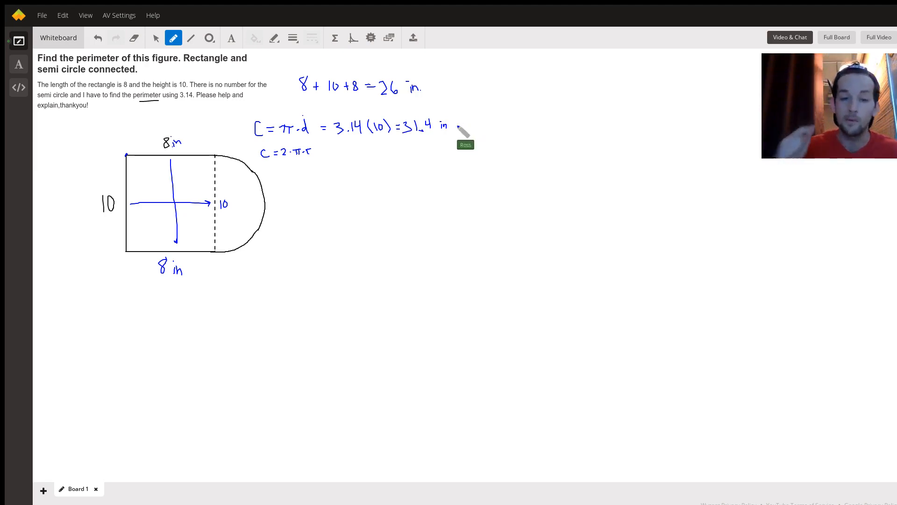
mouse_move(300, 181)
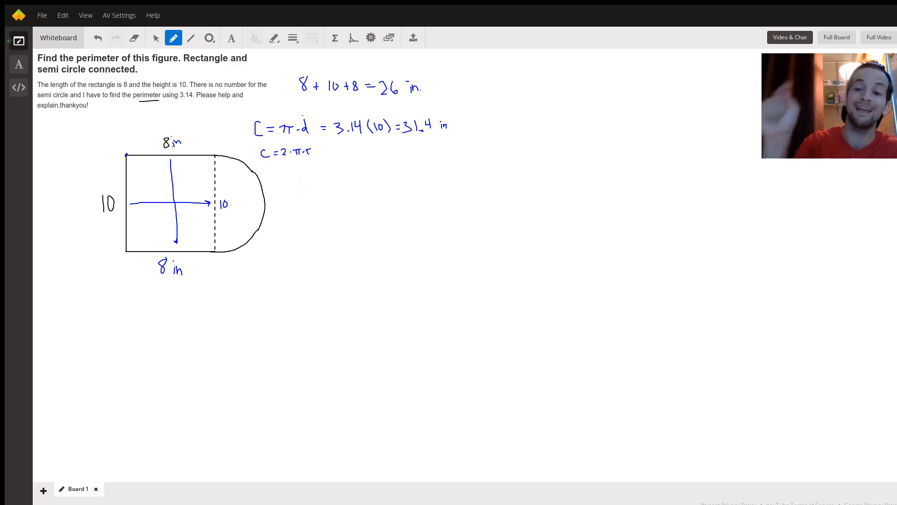
mouse_move(300, 182)
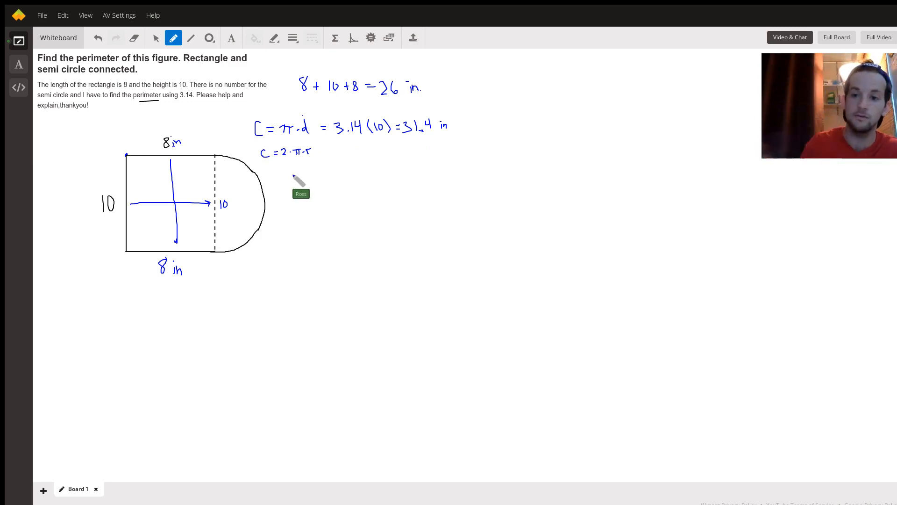
mouse_move(206, 248)
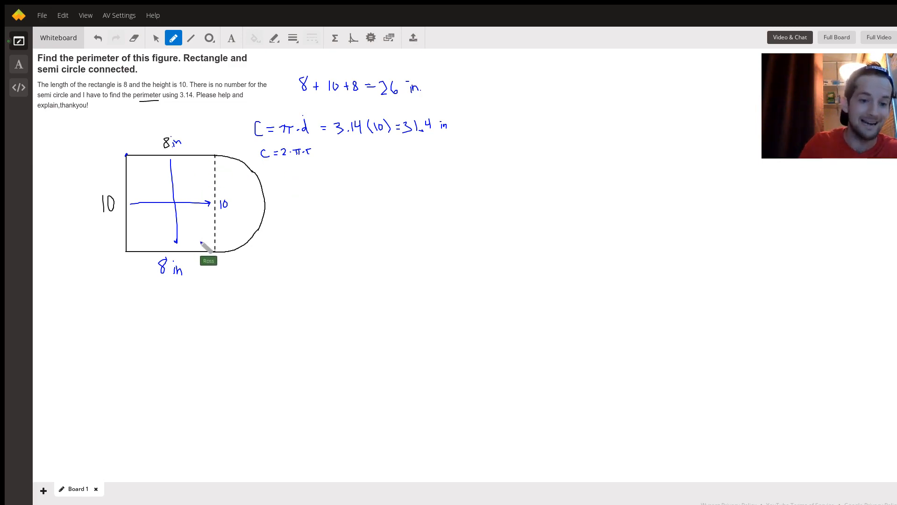
mouse_move(131, 123)
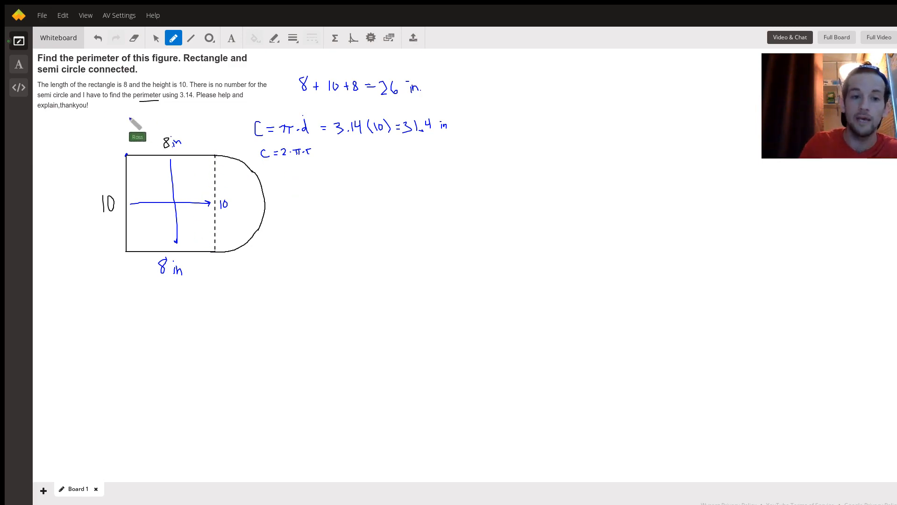
mouse_move(307, 145)
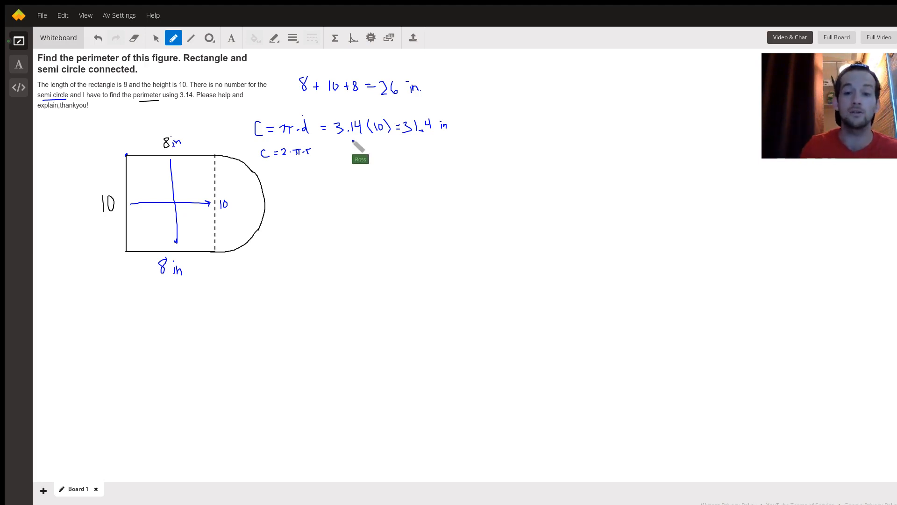
mouse_move(338, 86)
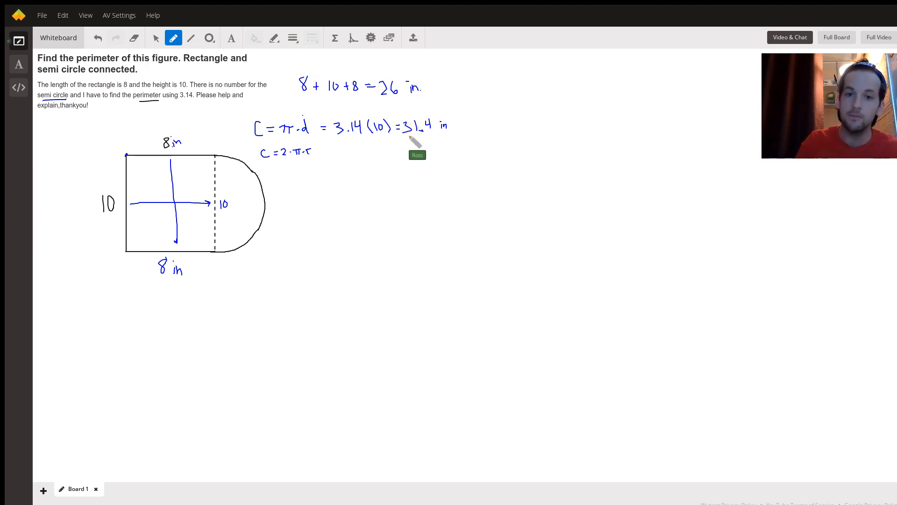
mouse_move(455, 132)
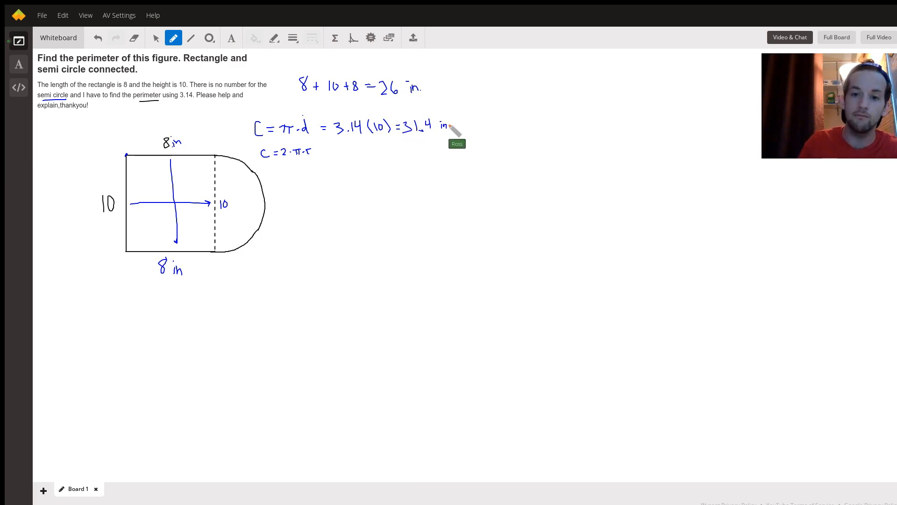
mouse_move(389, 125)
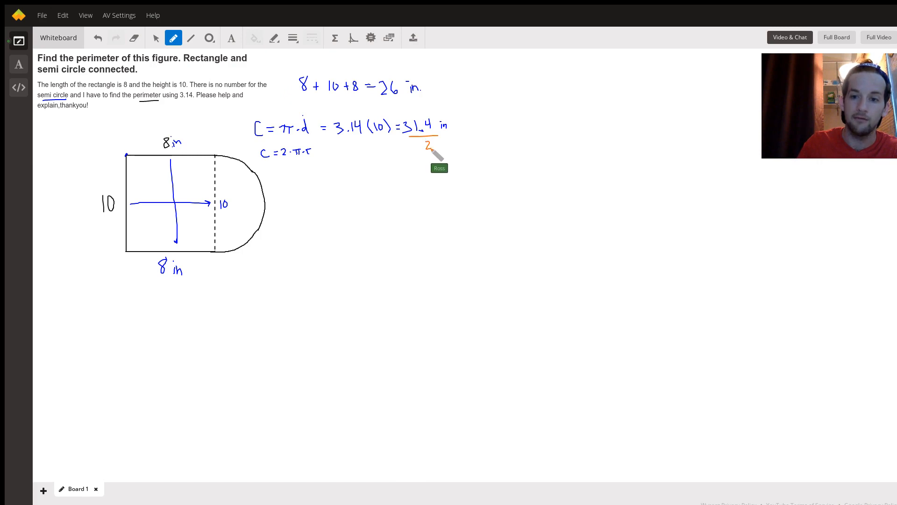
mouse_move(377, 195)
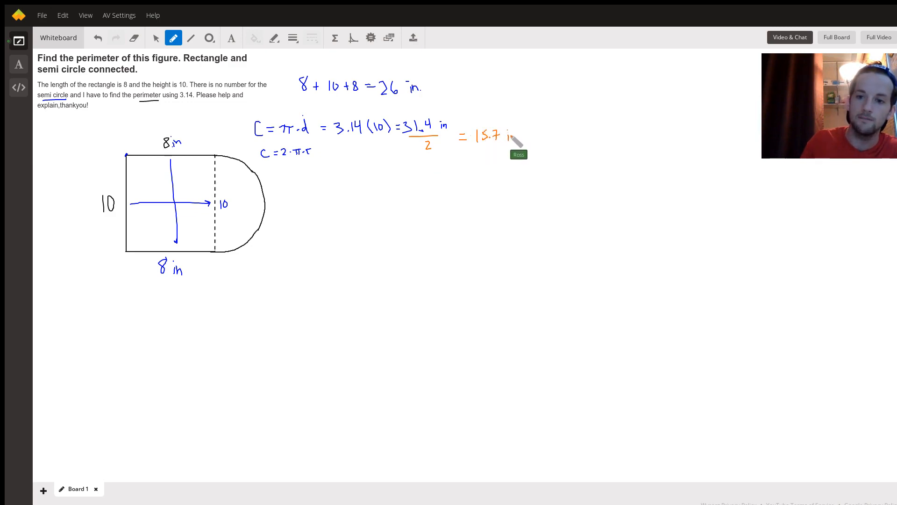
mouse_move(149, 212)
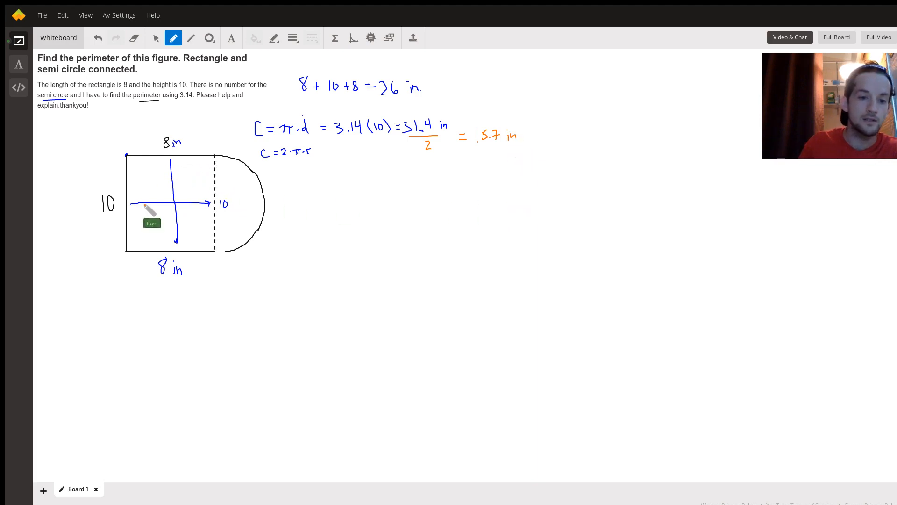
mouse_move(404, 108)
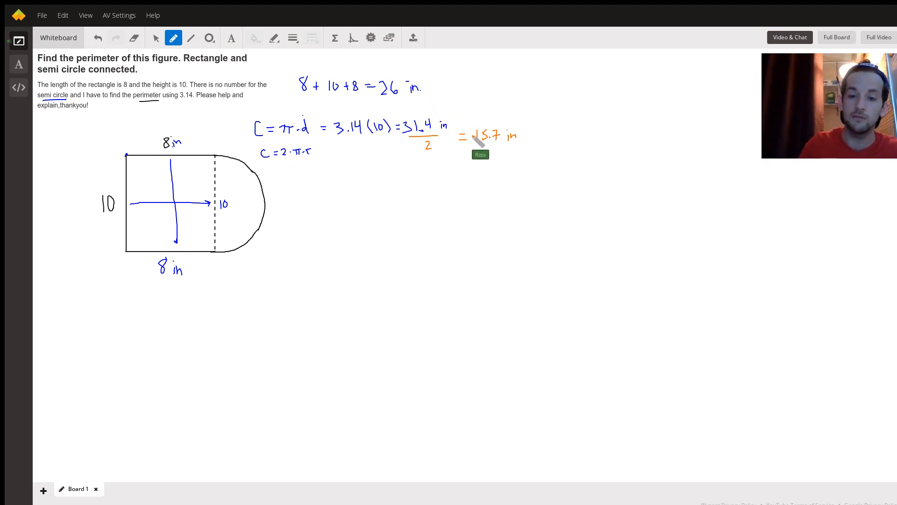
mouse_move(329, 129)
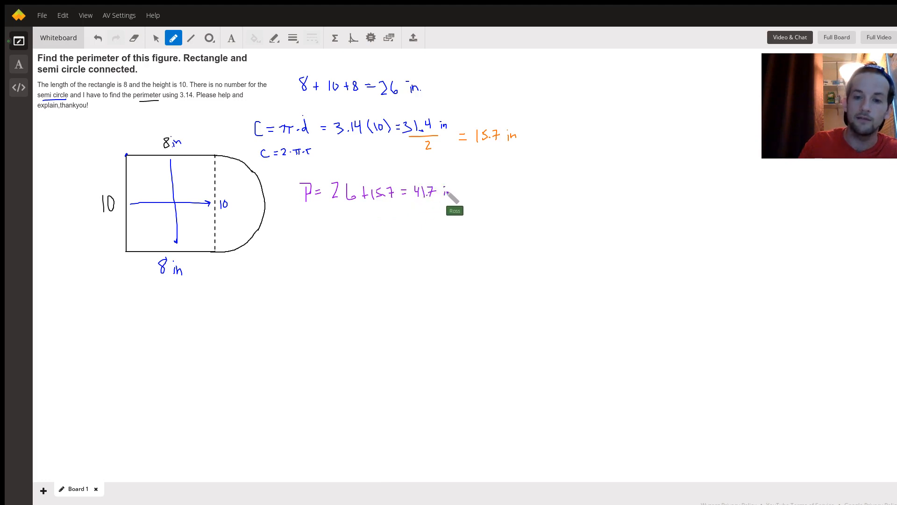
mouse_move(435, 202)
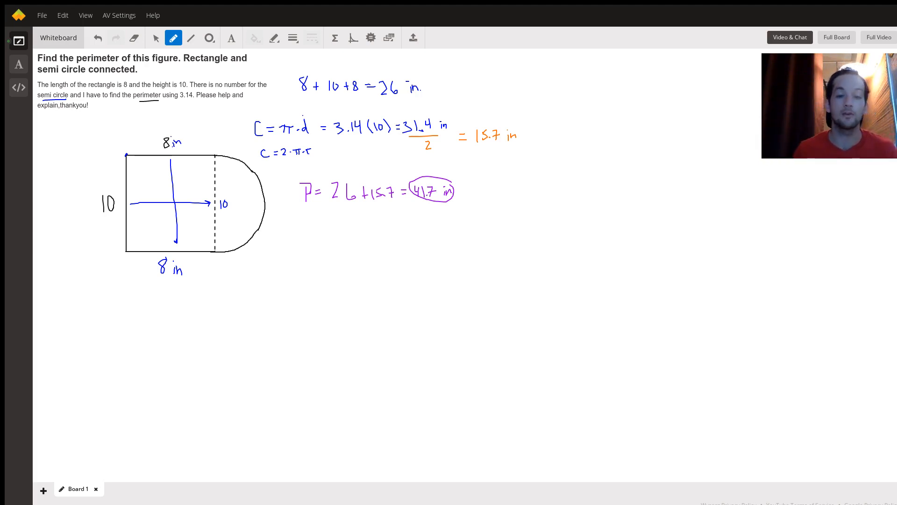
mouse_move(470, 95)
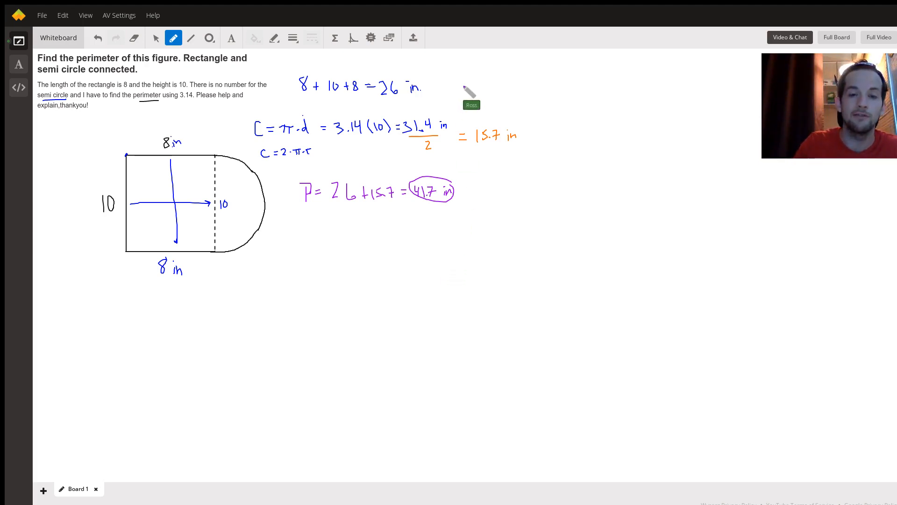